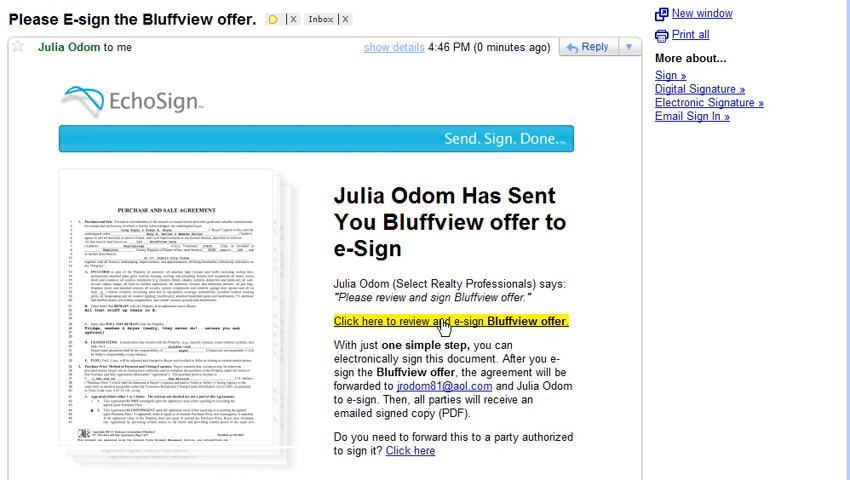
Step: Follow the 'review and e-sign Bluffview offer' link from the Gmail message
{"action": "left_click", "coordinate": [448, 320]}
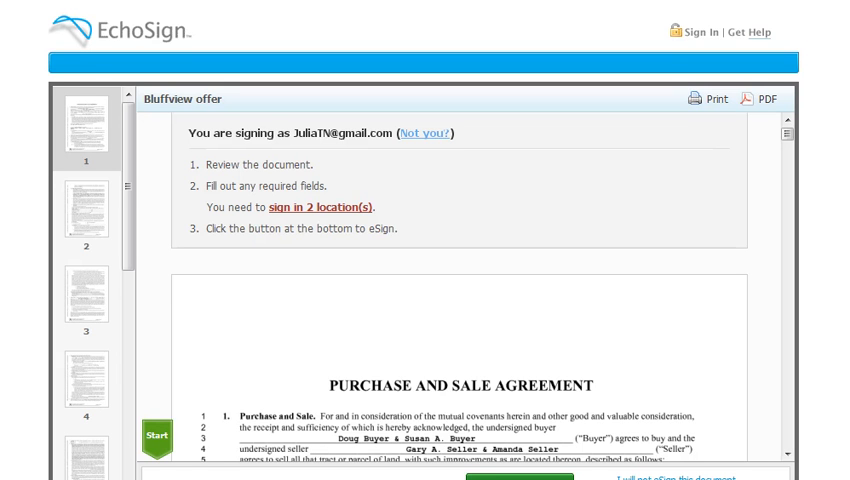
Step: Jump via the green Start tag and Next to the first buyer Click to Sign field
{"action": "scroll", "scroll_direction": "down", "scroll_amount": 3}
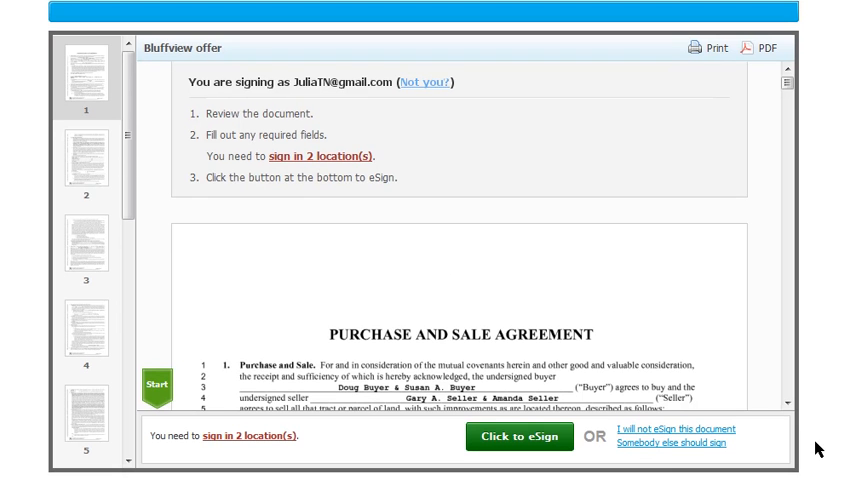
{"action": "mouse_move", "coordinate": [716, 78]}
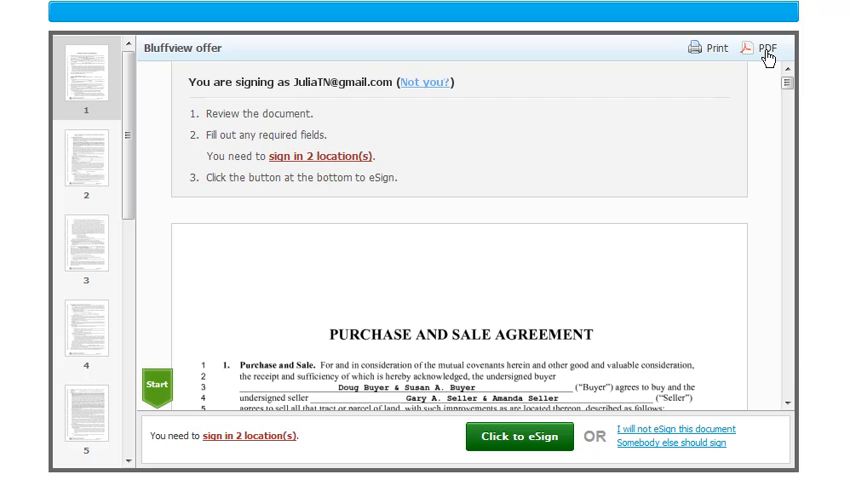
{"action": "mouse_move", "coordinate": [708, 54]}
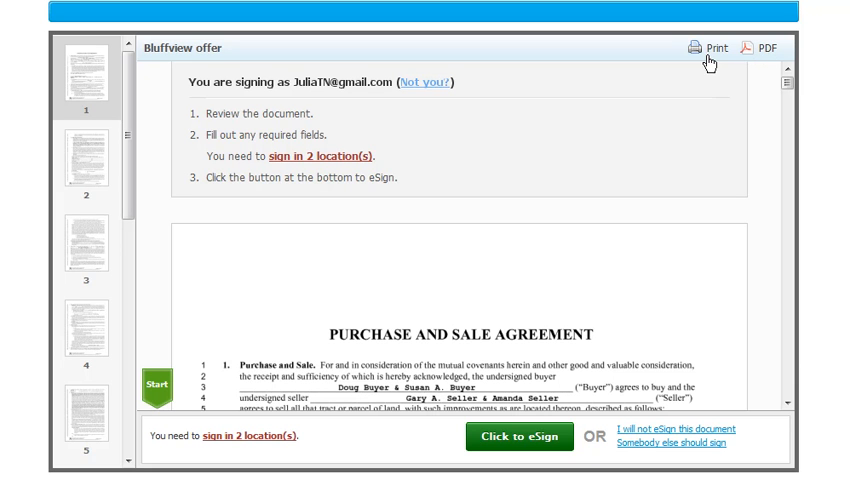
{"action": "mouse_move", "coordinate": [664, 136]}
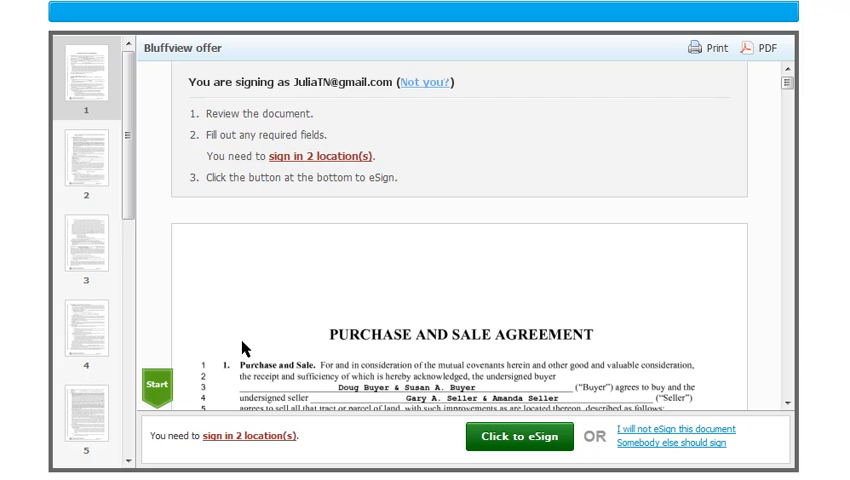
{"action": "left_click", "coordinate": [152, 392]}
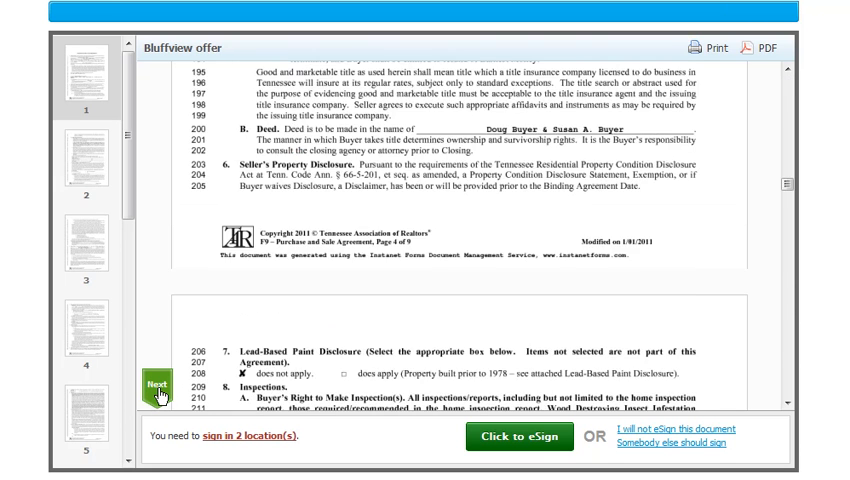
{"action": "left_click", "coordinate": [156, 384]}
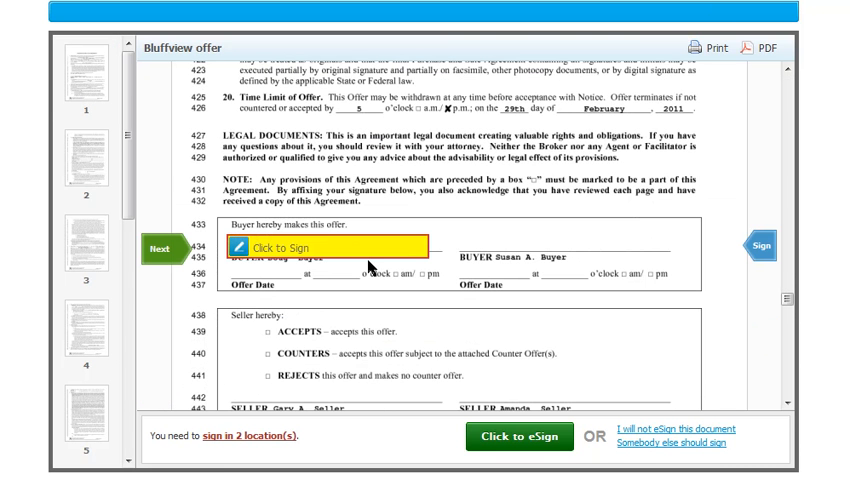
{"action": "mouse_move", "coordinate": [340, 252]}
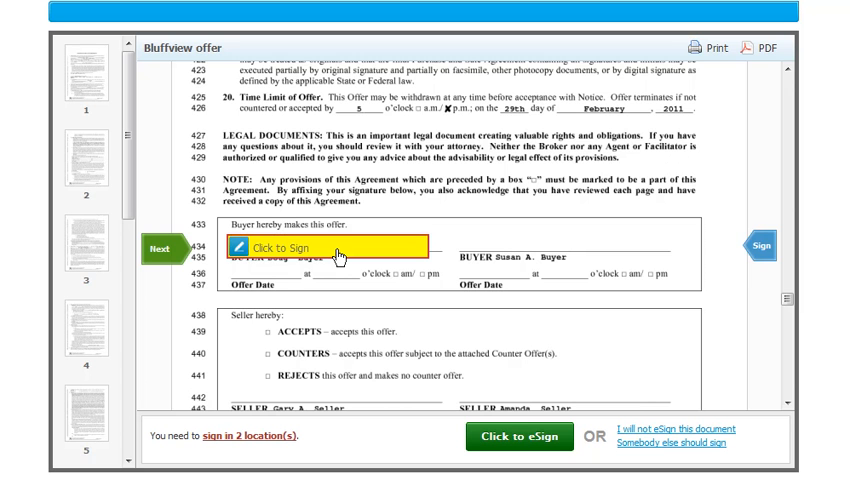
Step: Apply the typed signature 'Doug Buyer' to the buyer signature field
{"action": "left_click", "coordinate": [290, 244]}
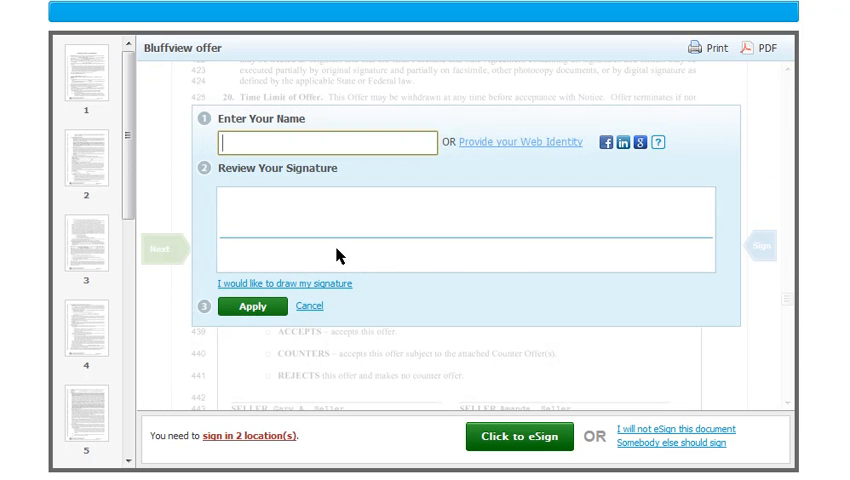
{"action": "type", "text": "Doug"}
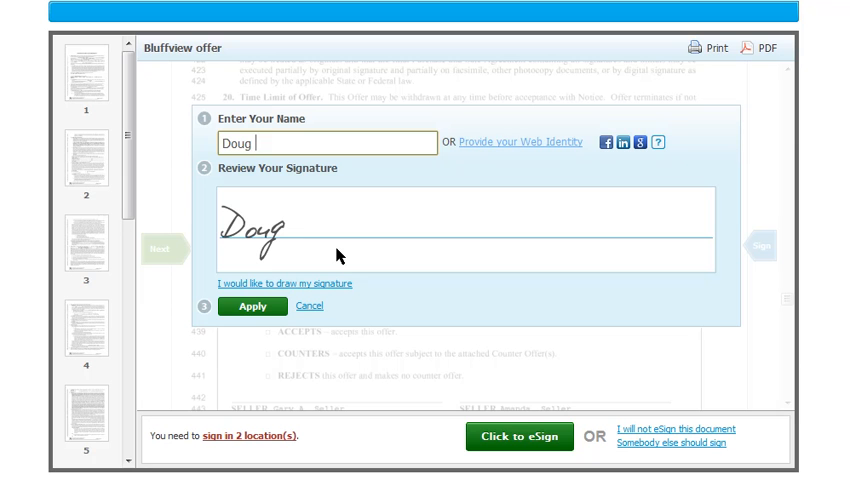
{"action": "type", "text": "Buy"}
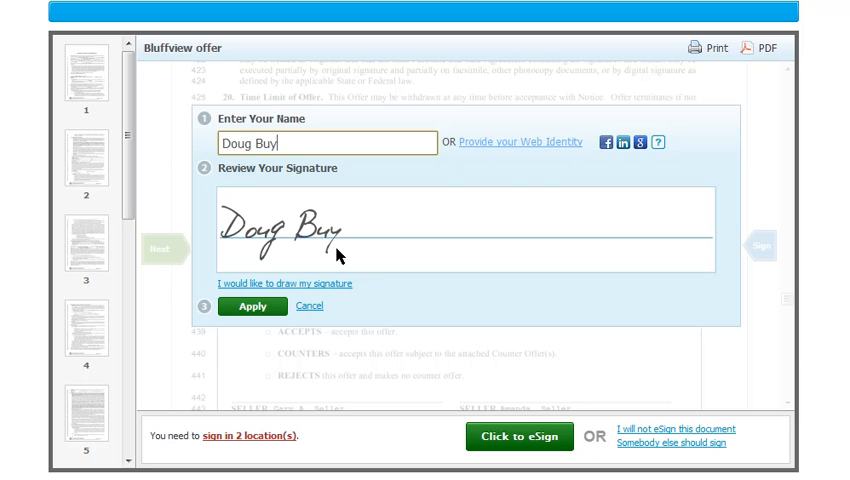
{"action": "type", "text": "er"}
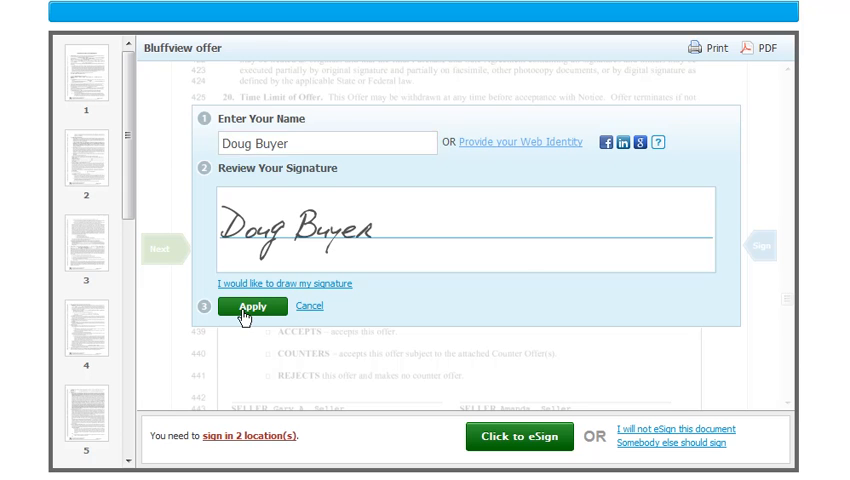
{"action": "left_click", "coordinate": [254, 306]}
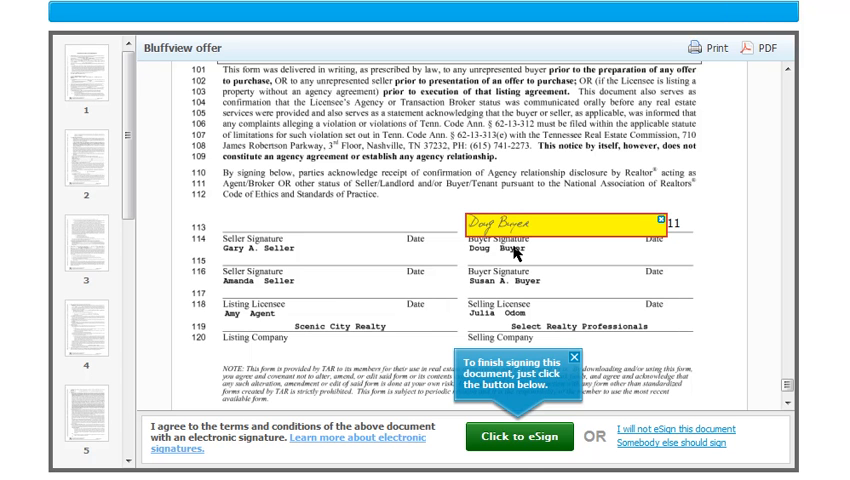
Step: Submit the signed agreement with the 'Click to eSign' button
{"action": "left_click", "coordinate": [520, 436]}
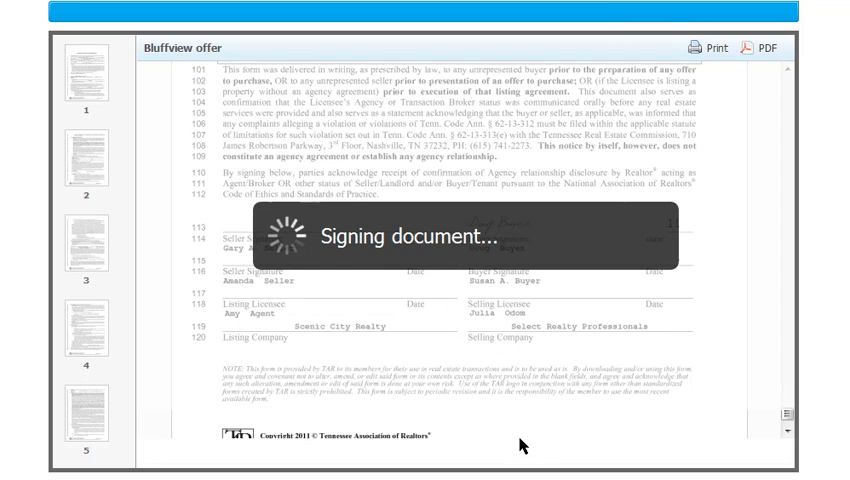